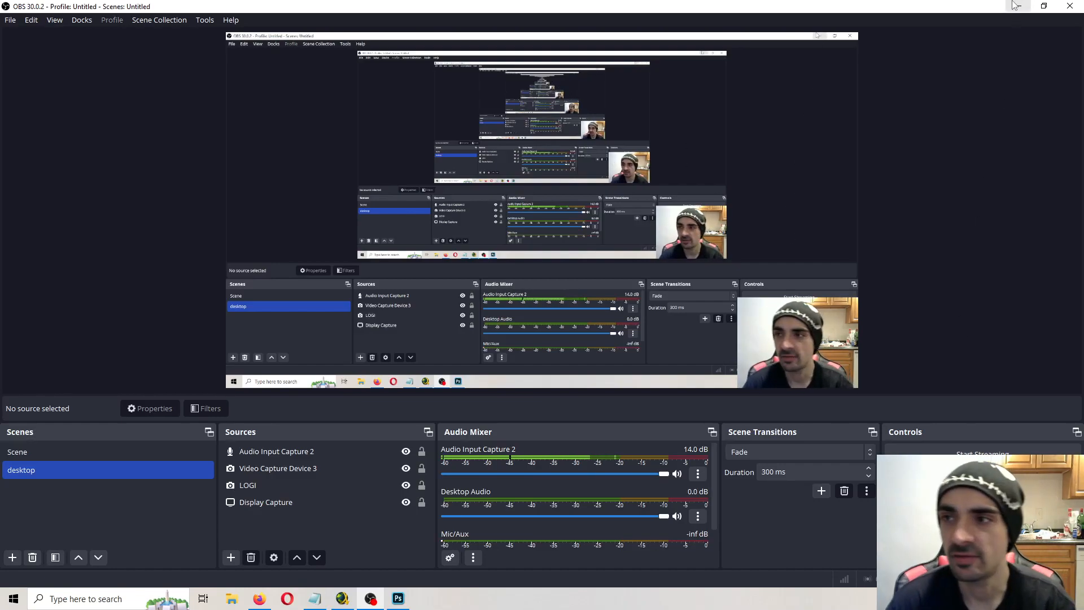
Minimize the OBS Studio window so the desktop folders and shortcuts show.
click(1017, 6)
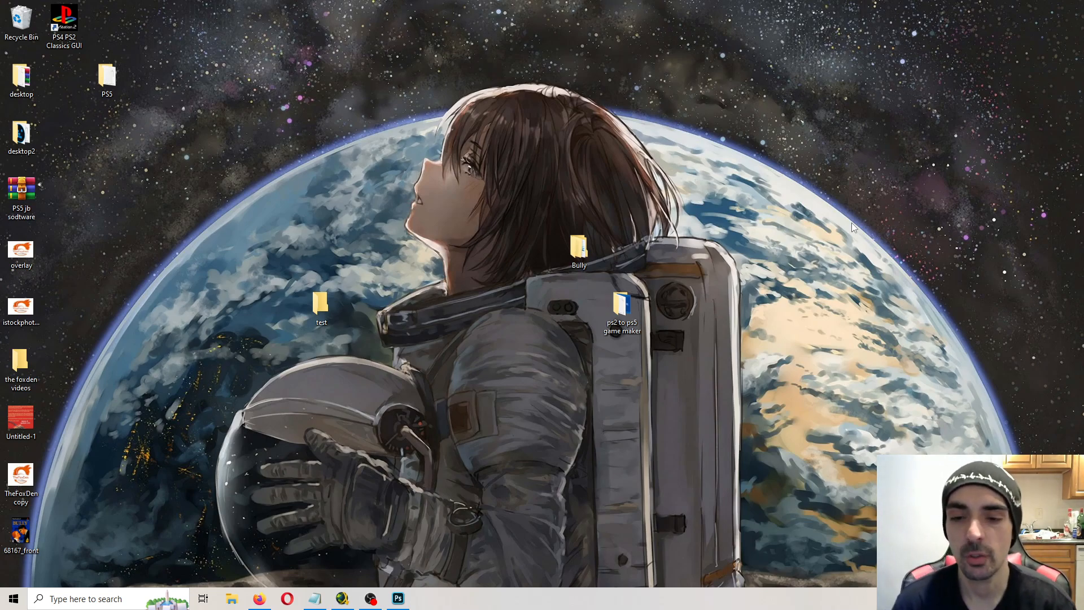
Open the 'ps2 to ps5 game maker' desktop folder, then its PS2.Classics subfolder.
click(621, 304)
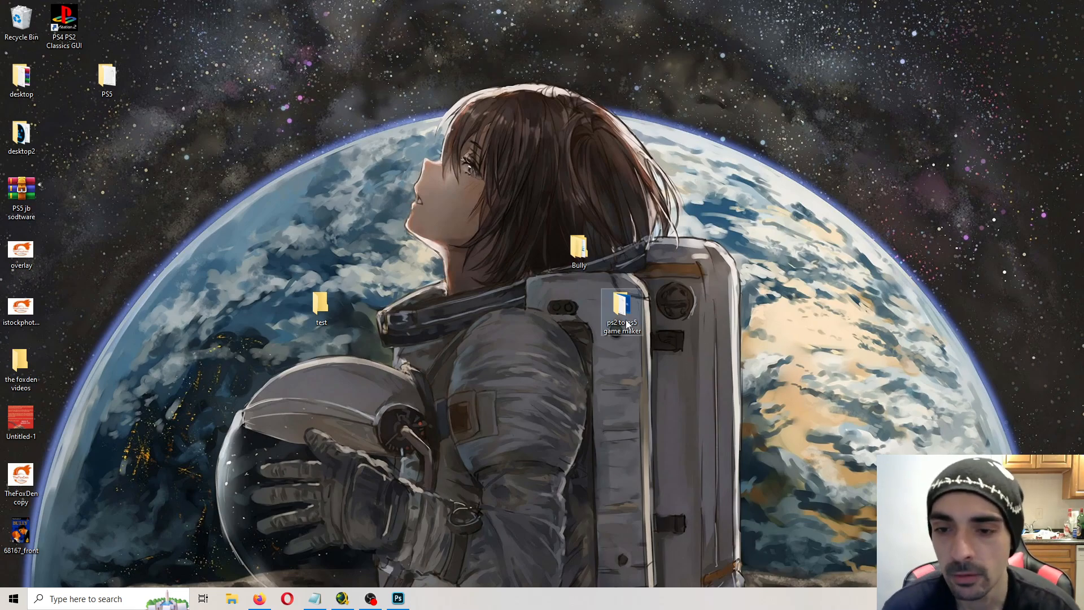
double_click(621, 310)
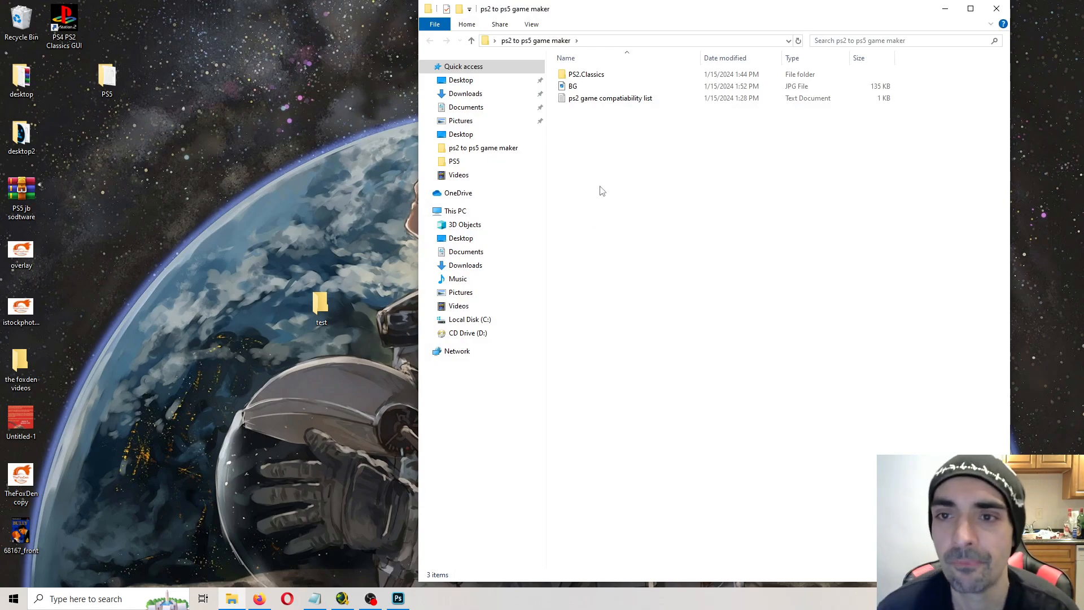
mouse_move(610, 141)
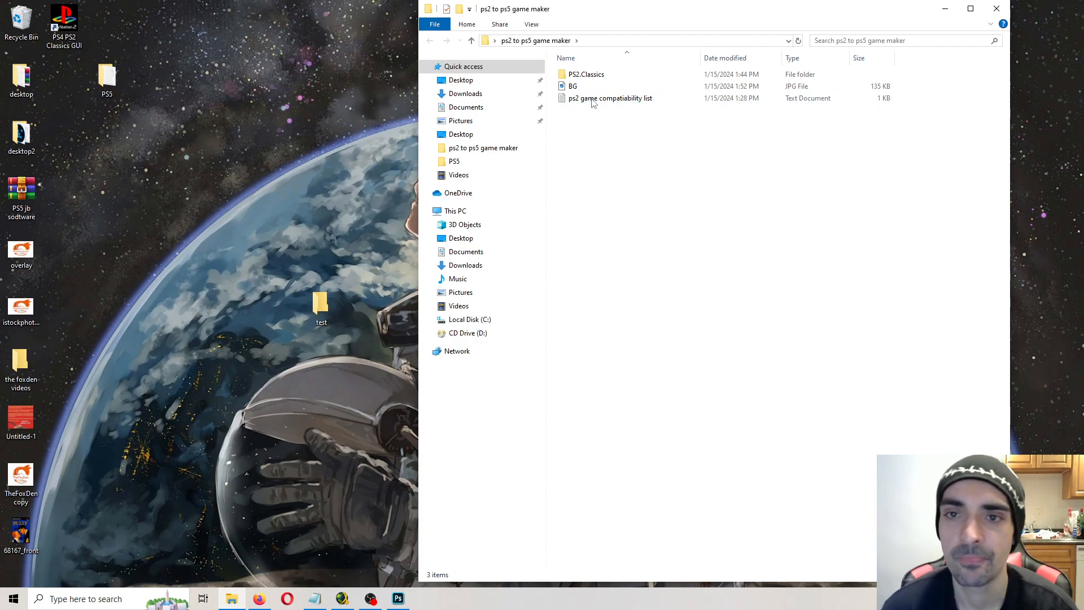
double_click(586, 74)
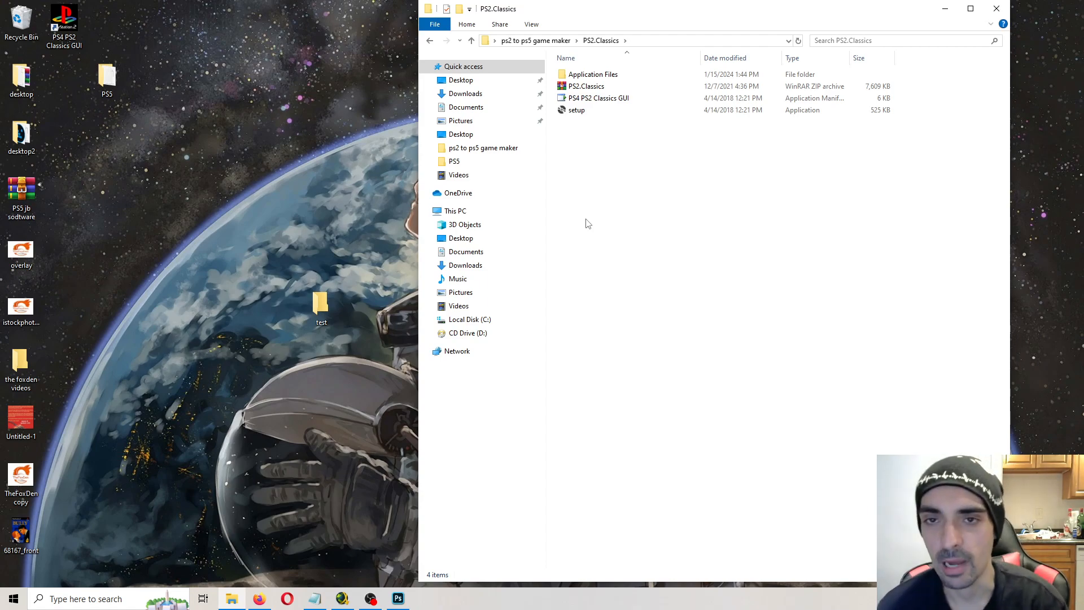
mouse_move(604, 151)
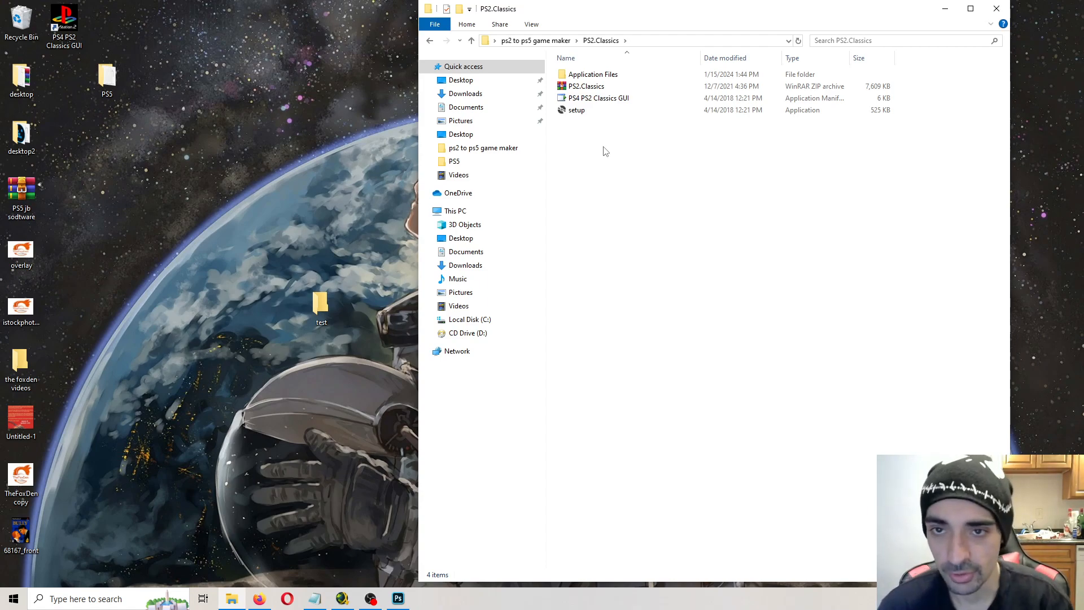
Install PS4 PS2 Classics GUI from its application manifest and close the launched converter window.
double_click(600, 97)
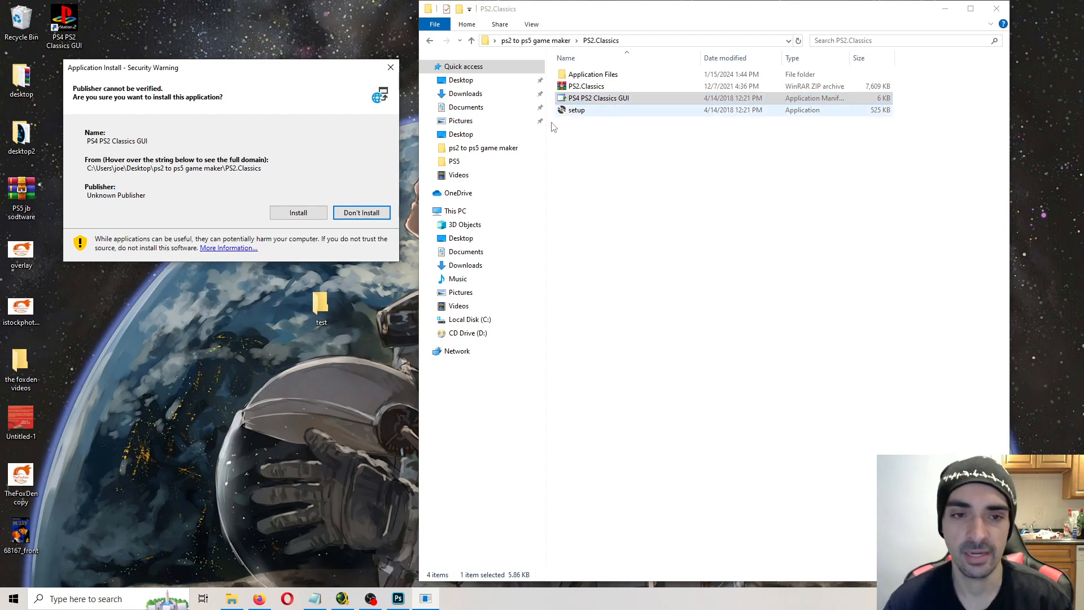
click(298, 213)
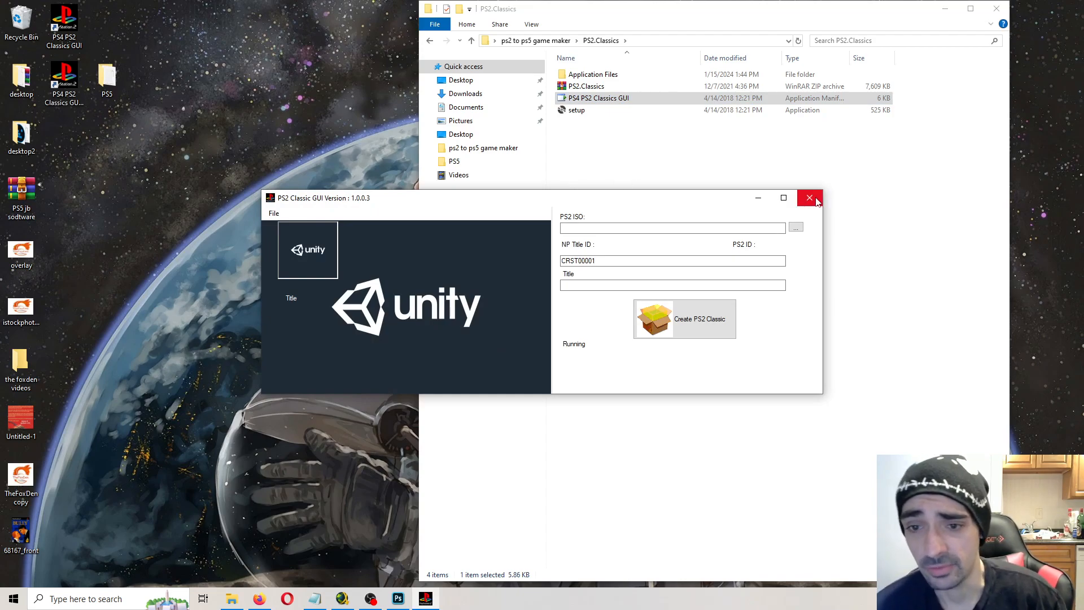
double_click(576, 110)
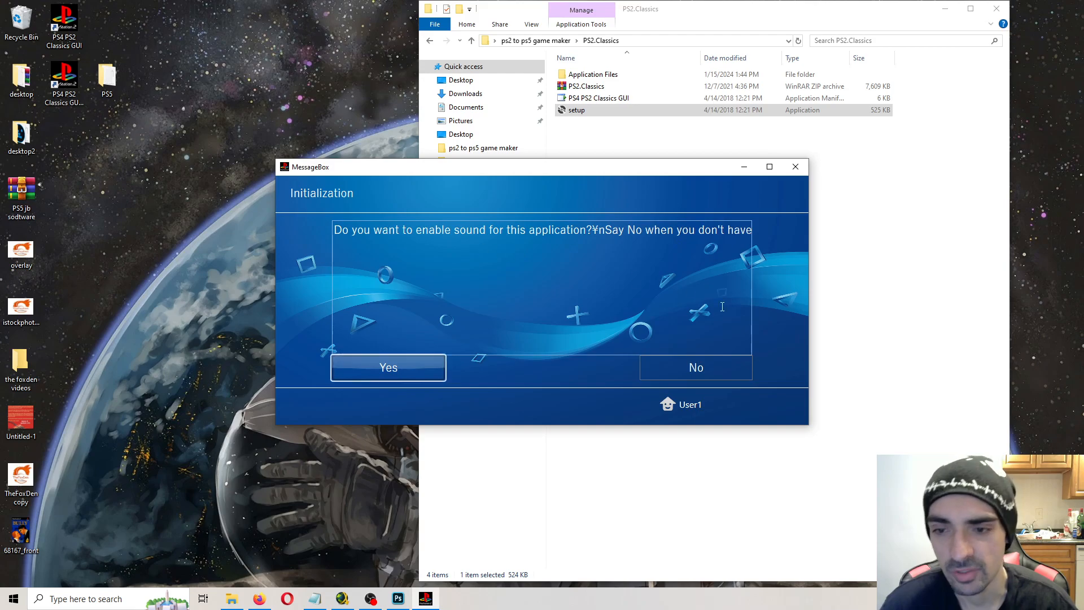
Answer the sound initialization prompt and decline the how-to-use PS2 Classics guide.
click(695, 367)
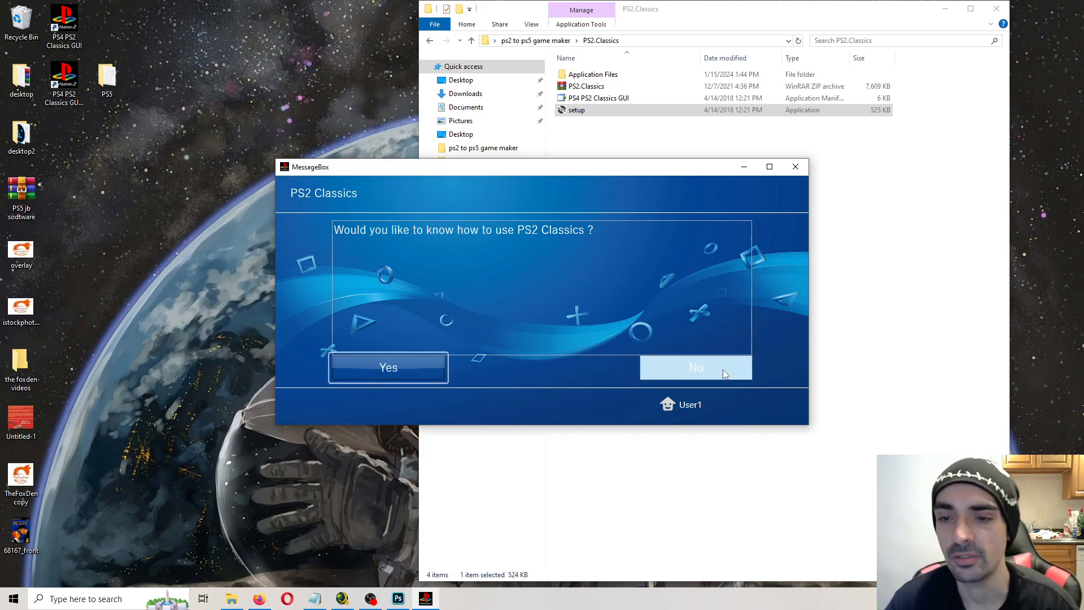
click(696, 367)
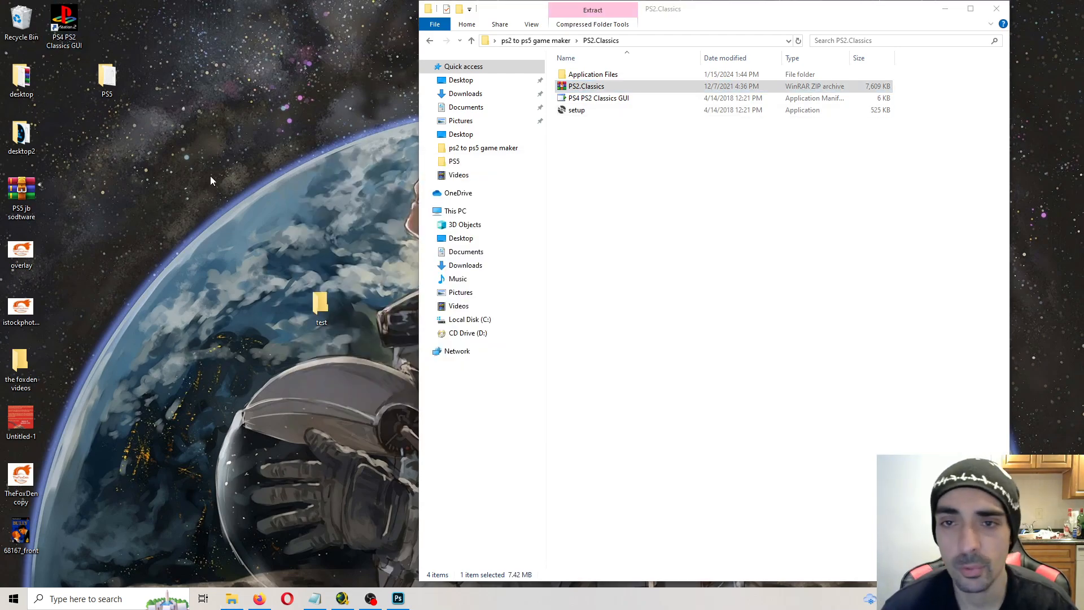
Launch PS2 Classic GUI and load the Bully ISO from Desktop\Bully\Bully.
double_click(107, 77)
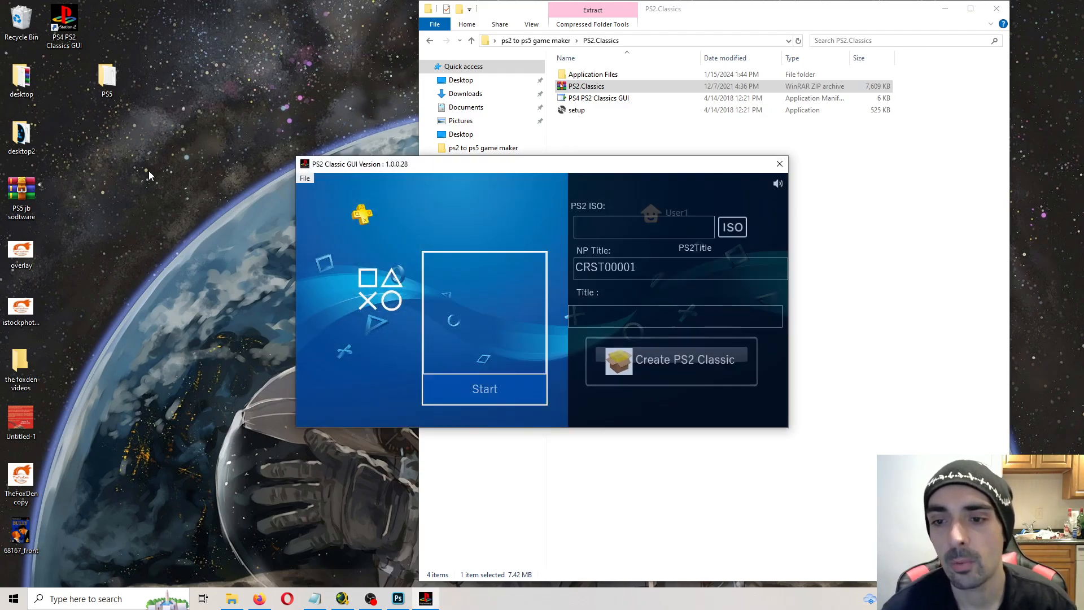
mouse_move(190, 193)
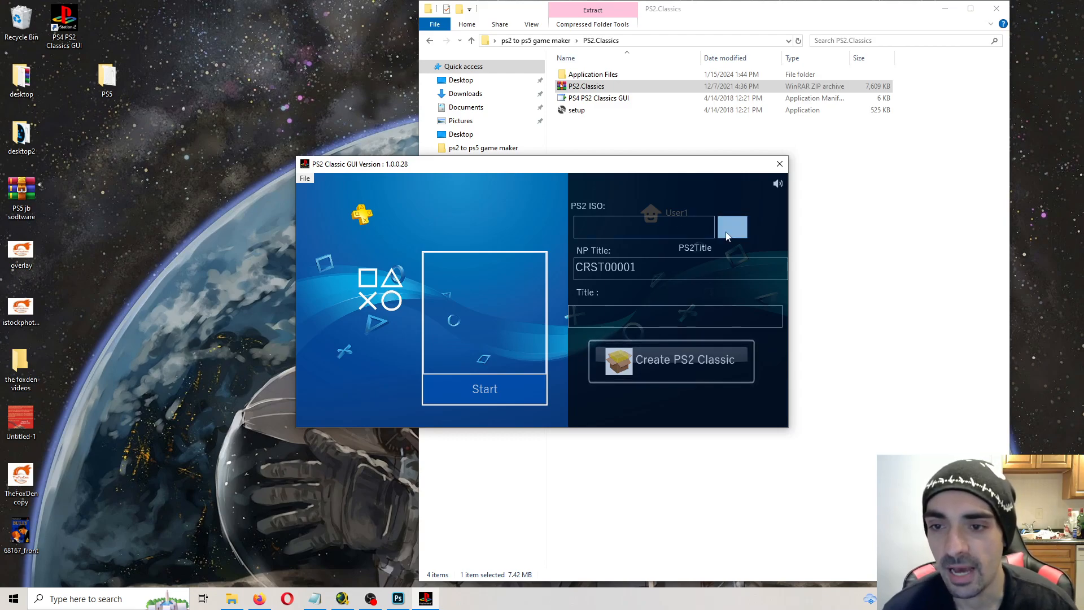
click(732, 226)
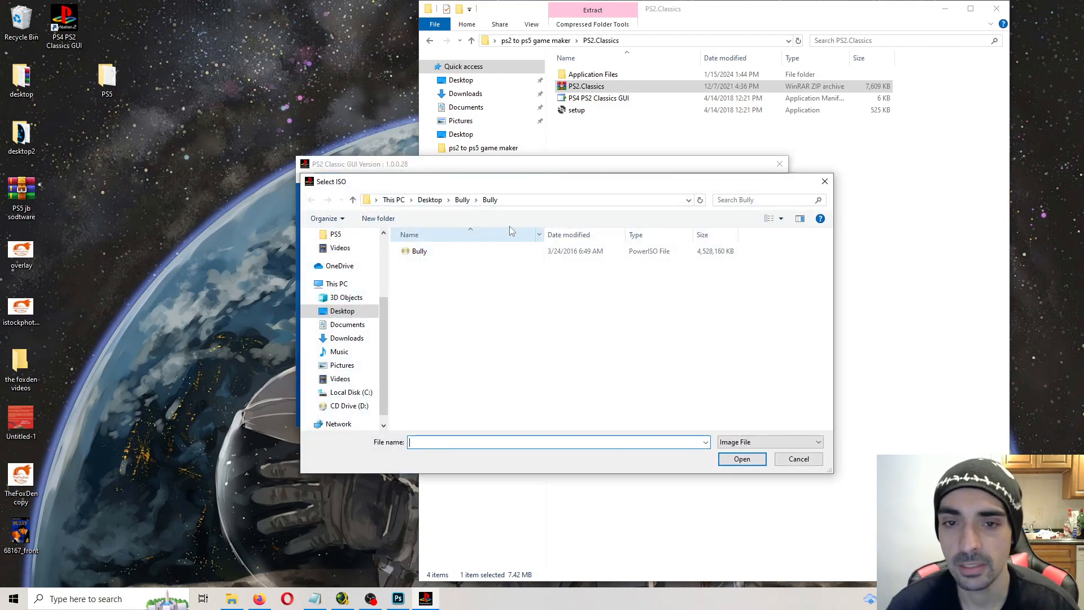
click(419, 250)
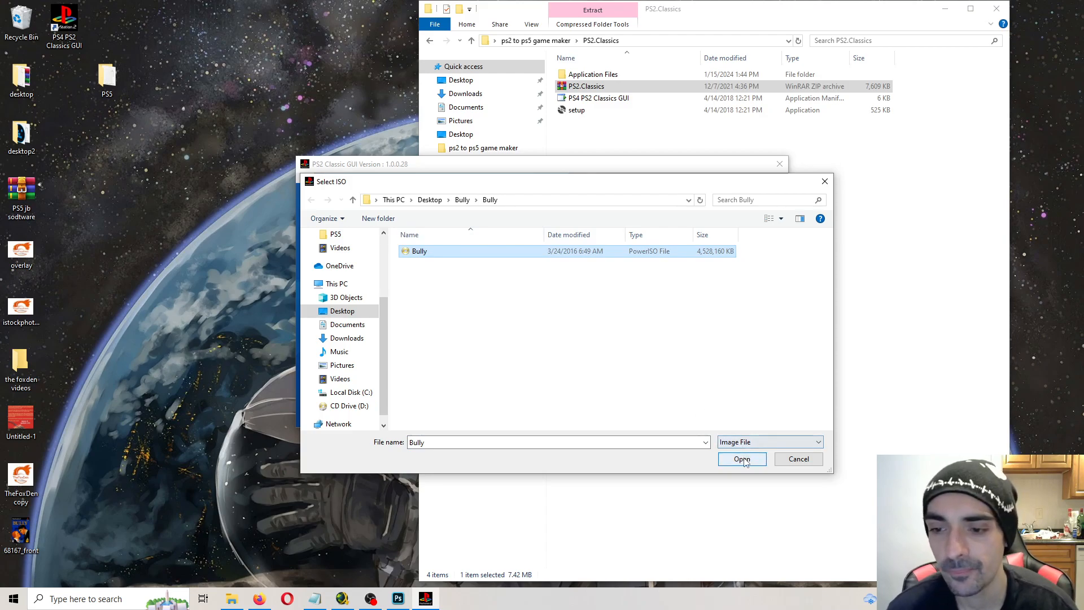
click(741, 458)
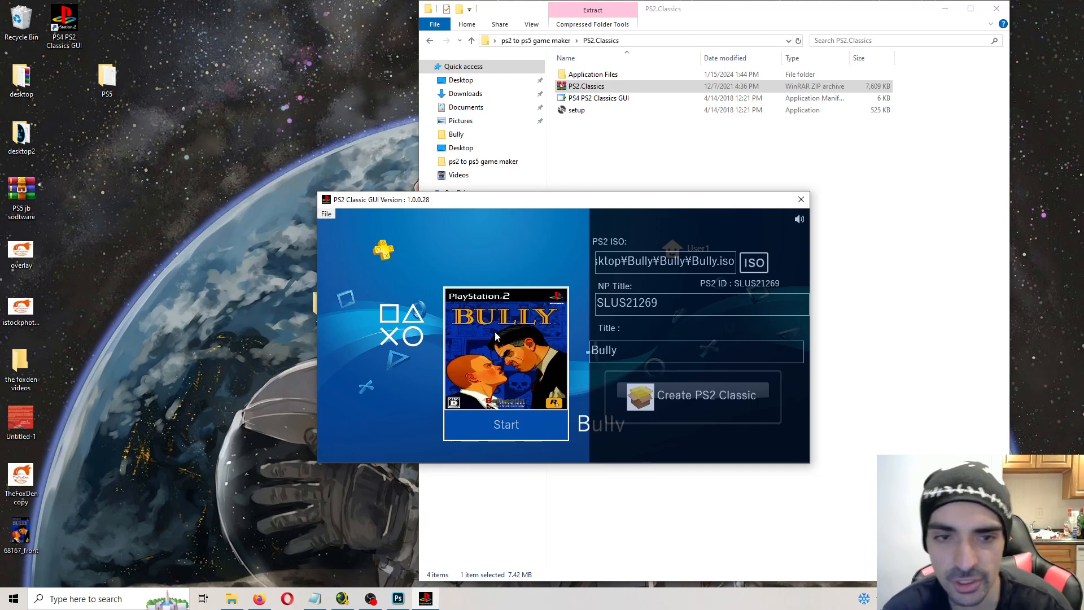
Replace the cover image with 68167_front from the Desktop.
click(326, 213)
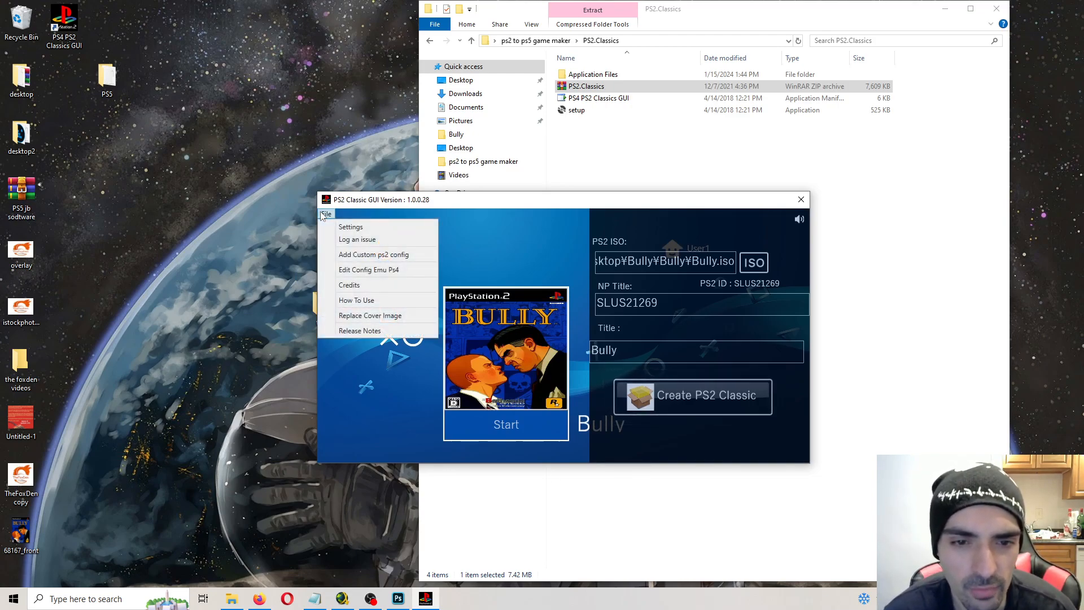
click(370, 315)
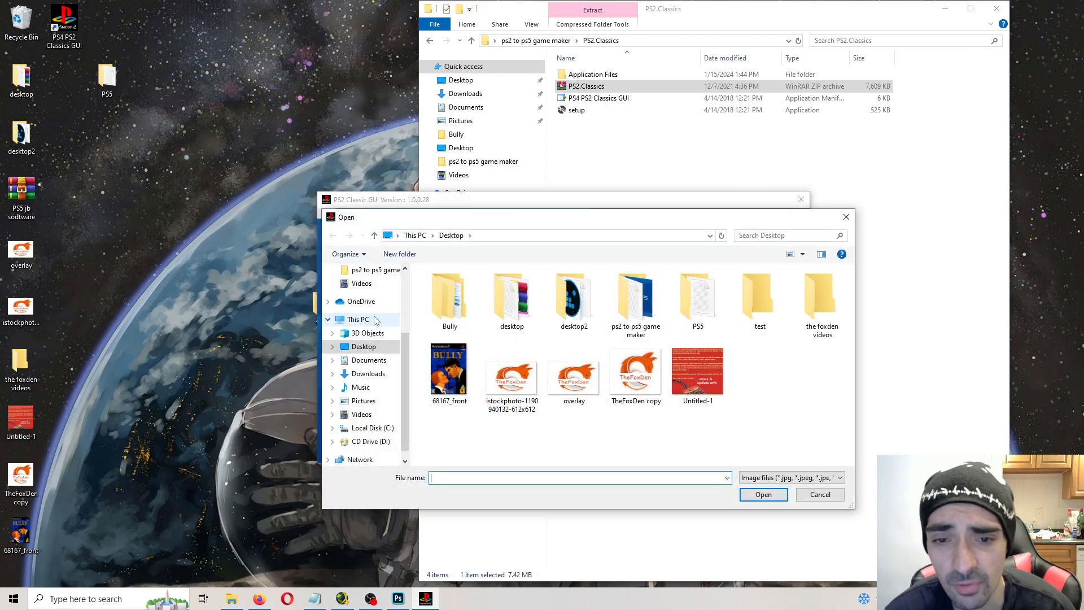
click(449, 373)
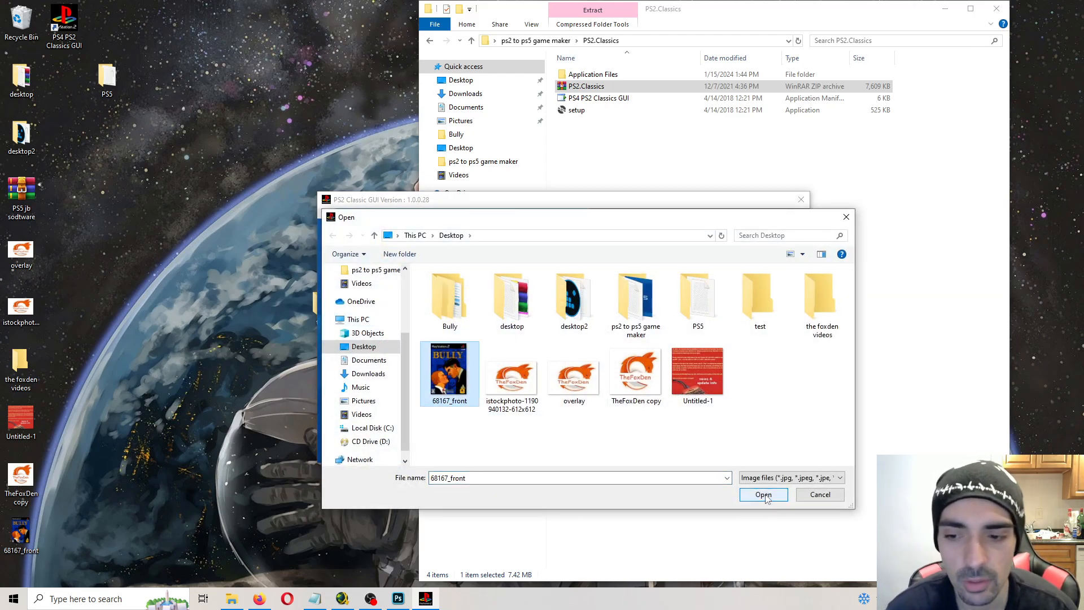
click(763, 494)
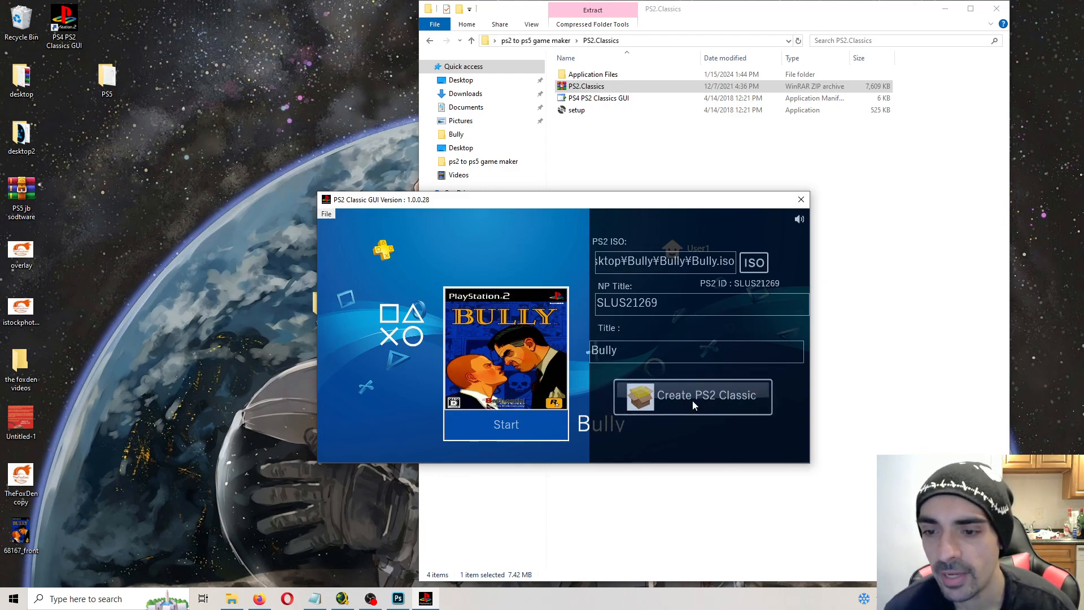
Create the PS2 Classic package, choosing the desktop test folder as output.
click(705, 395)
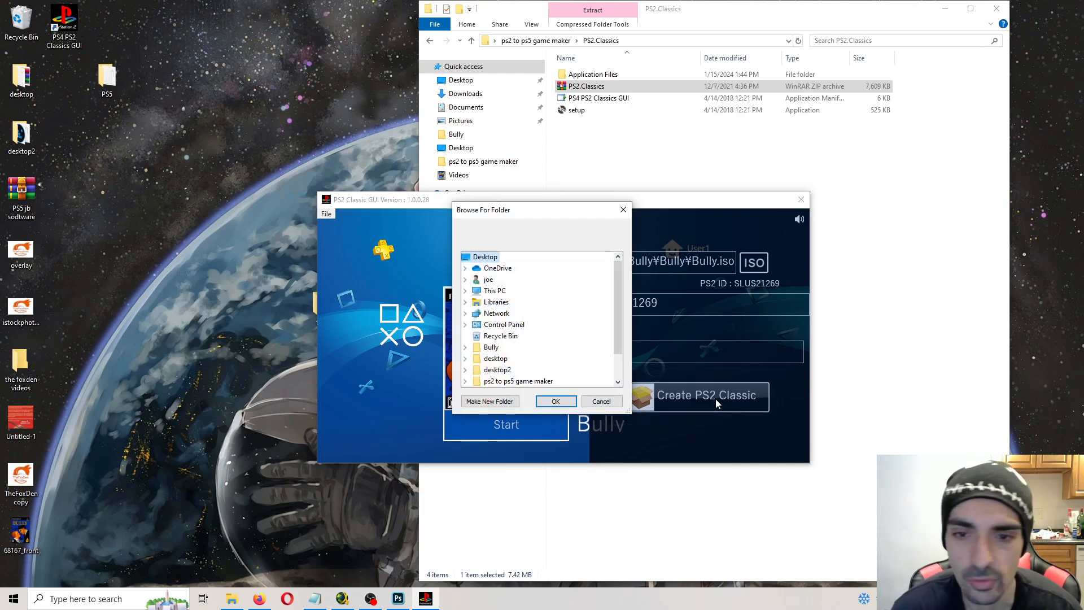
scroll(down, 3)
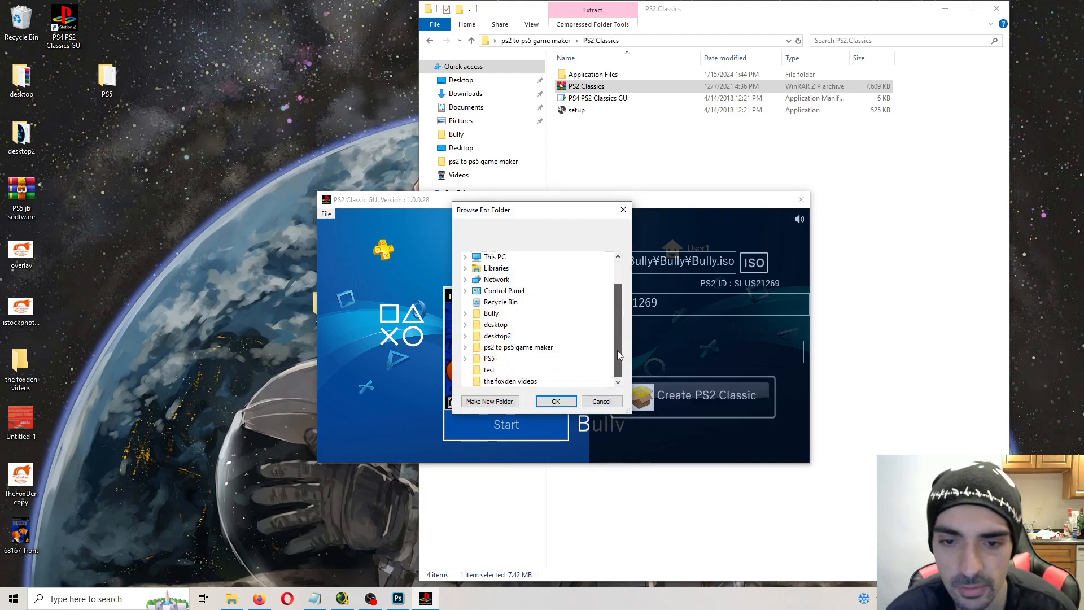
click(555, 401)
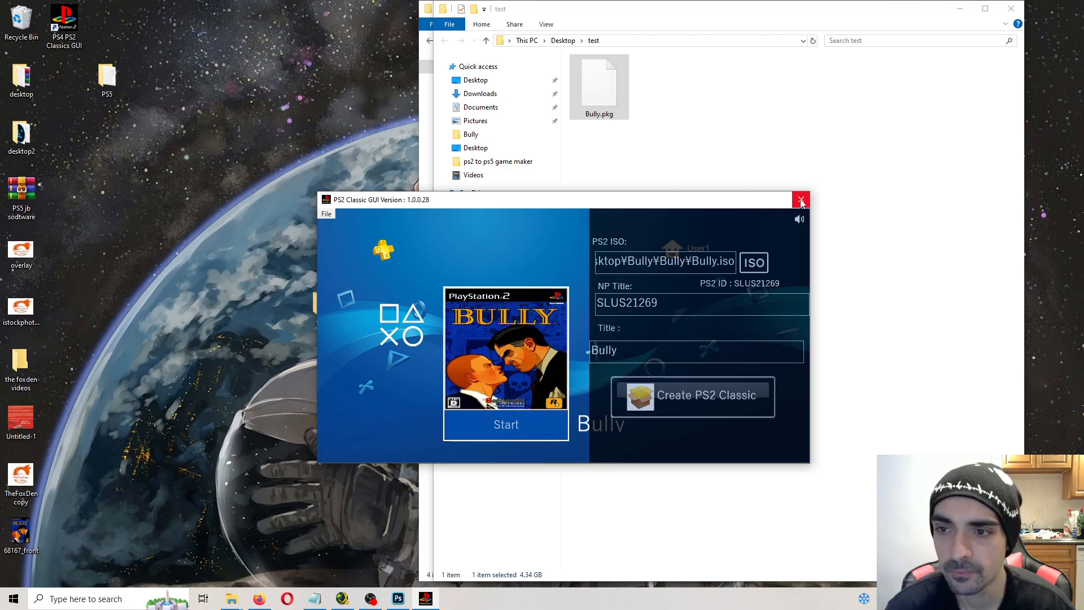
Compare Bully.pkg's 4.34 GB size with the Bully ISO's size in Properties.
click(800, 199)
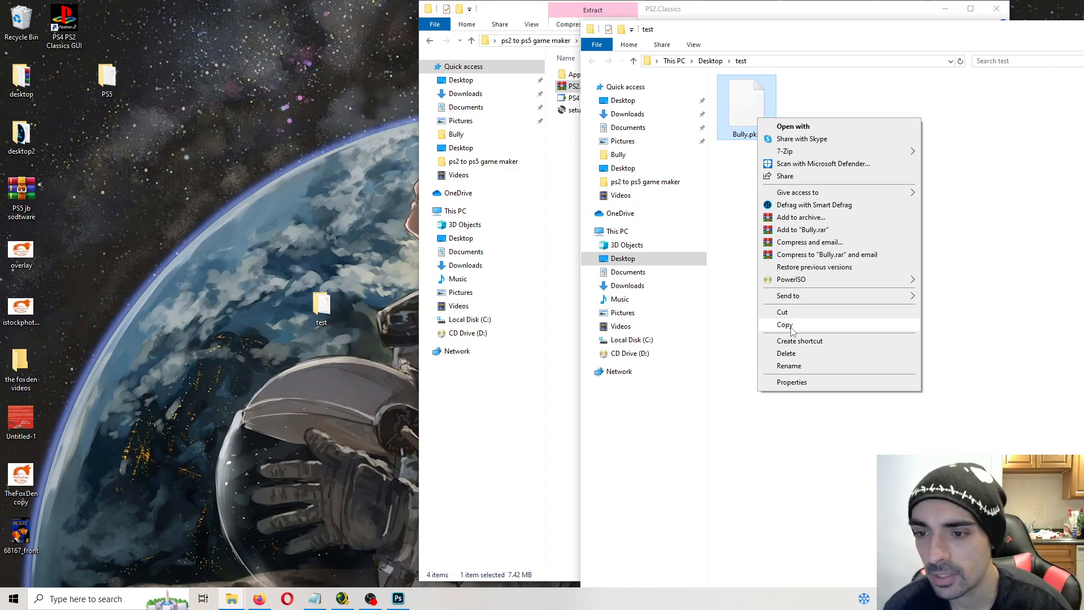
click(791, 382)
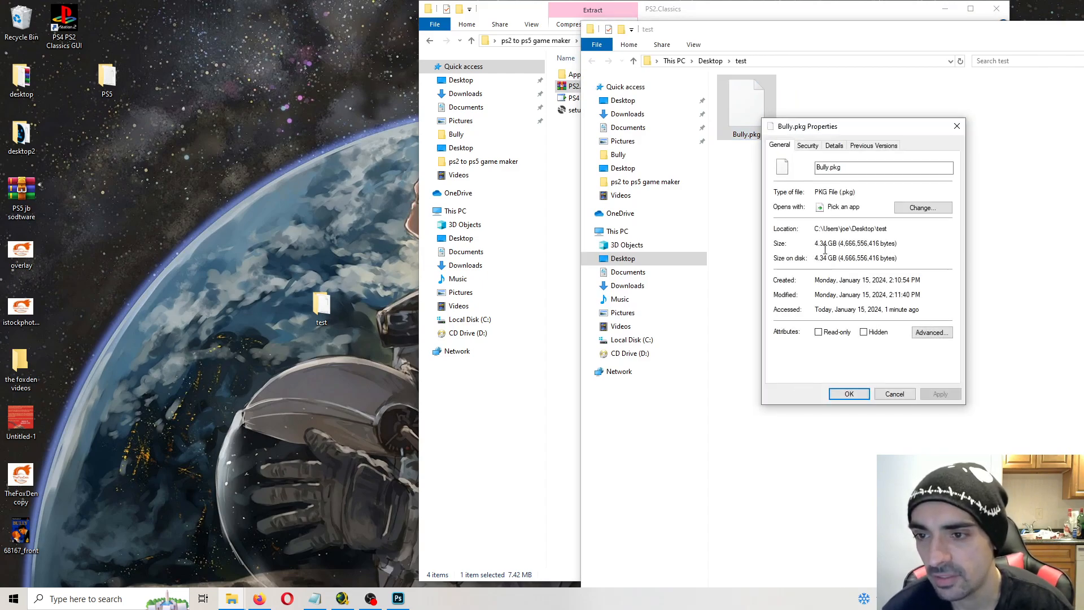
click(848, 393)
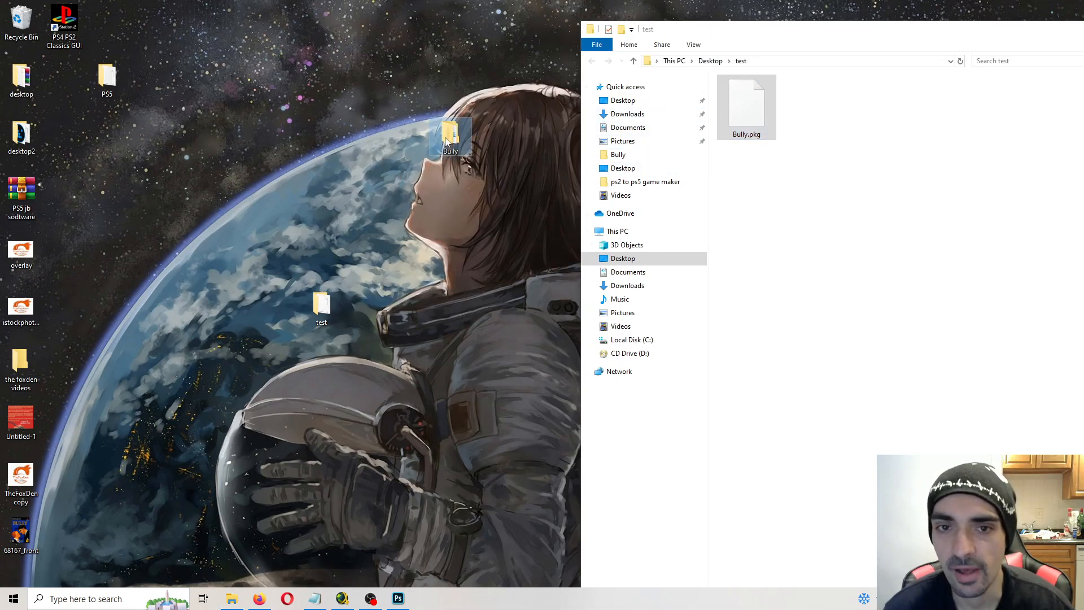
double_click(450, 138)
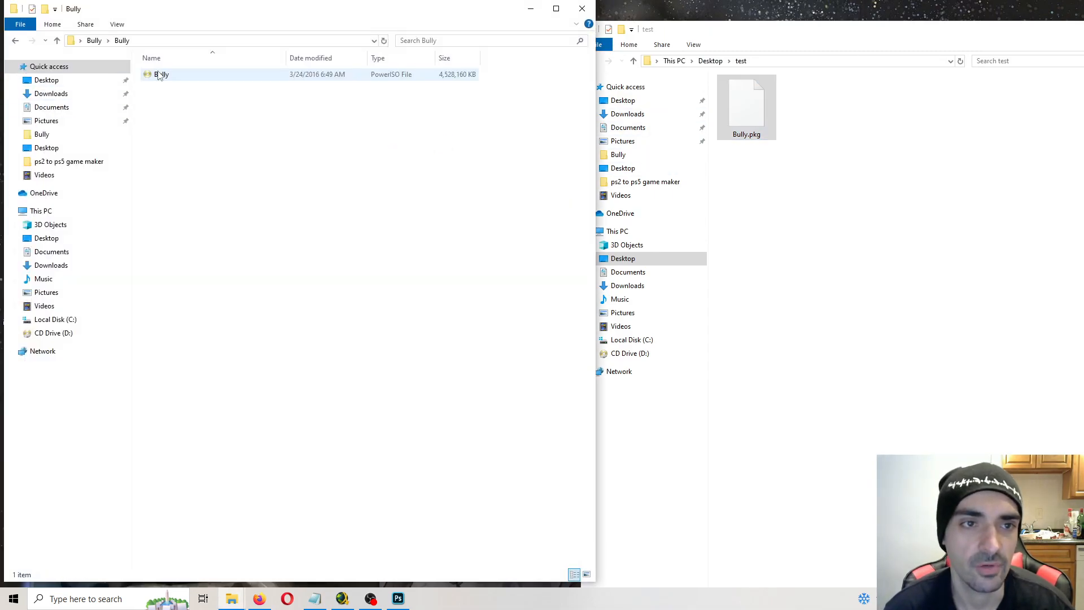
right_click(161, 74)
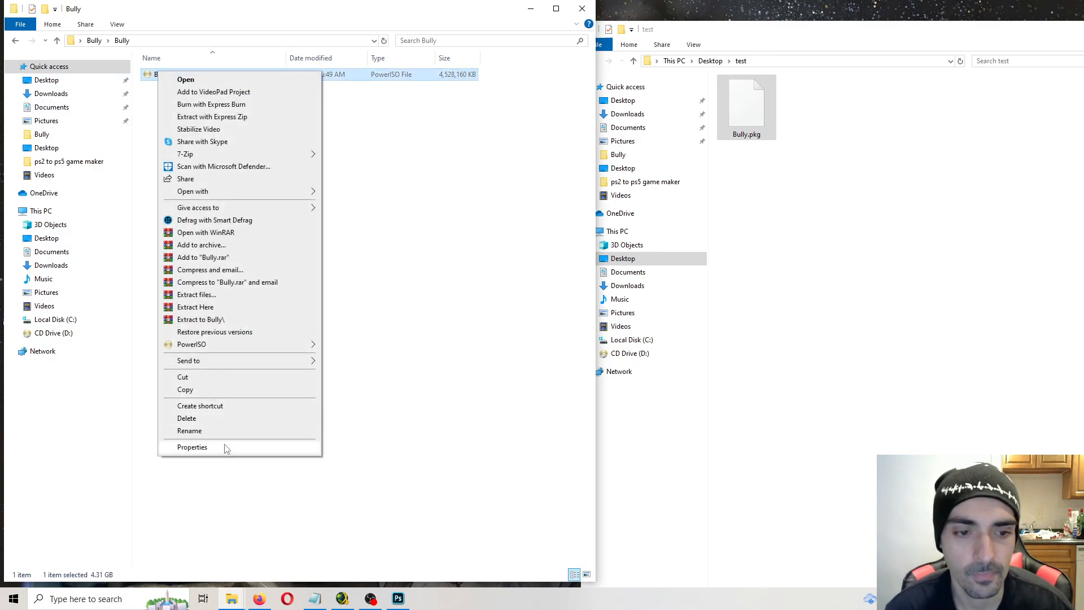
click(192, 446)
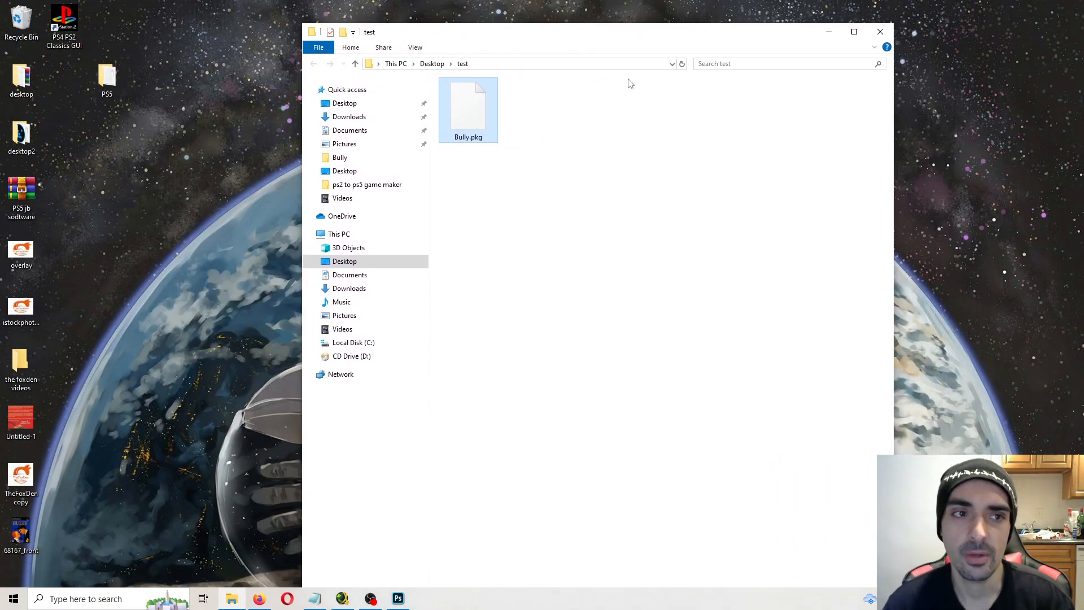
mouse_move(639, 127)
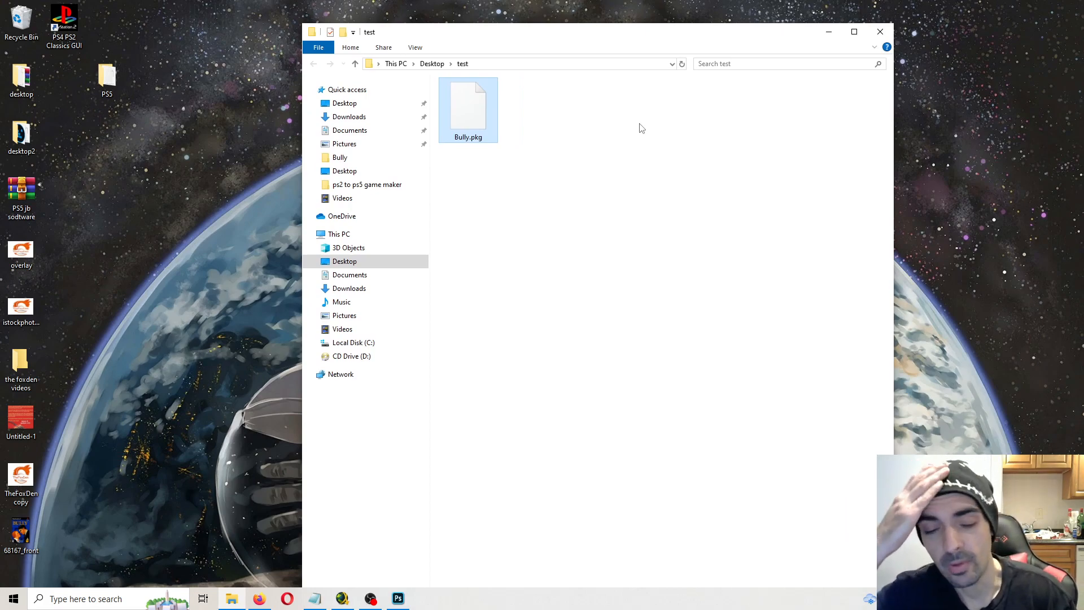
mouse_move(636, 133)
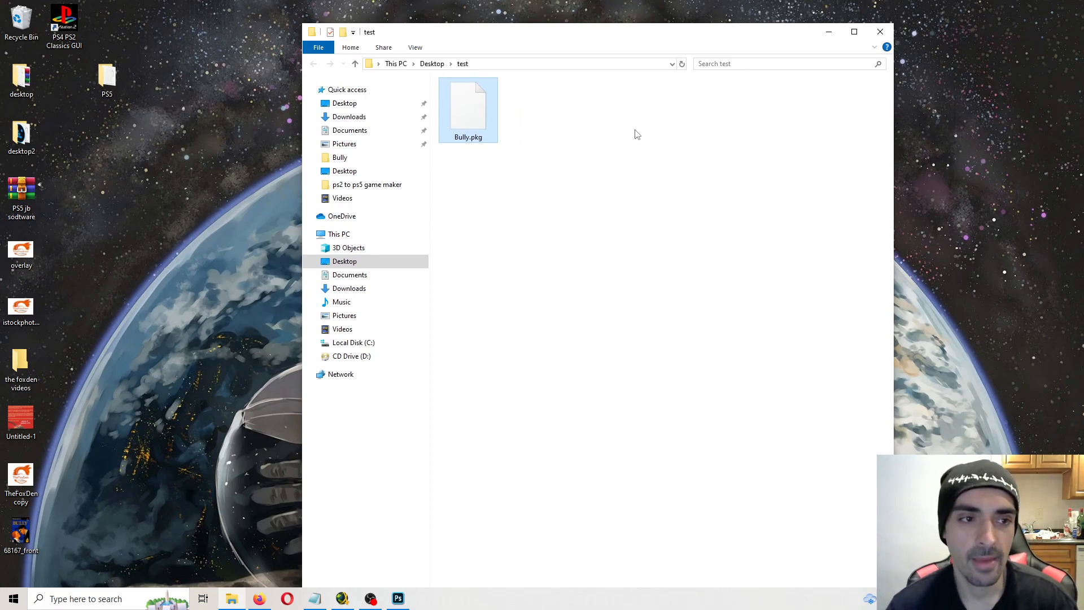
Open the desktop Bully folder, select the Bully ISO, then return to the test folder.
right_click(21, 194)
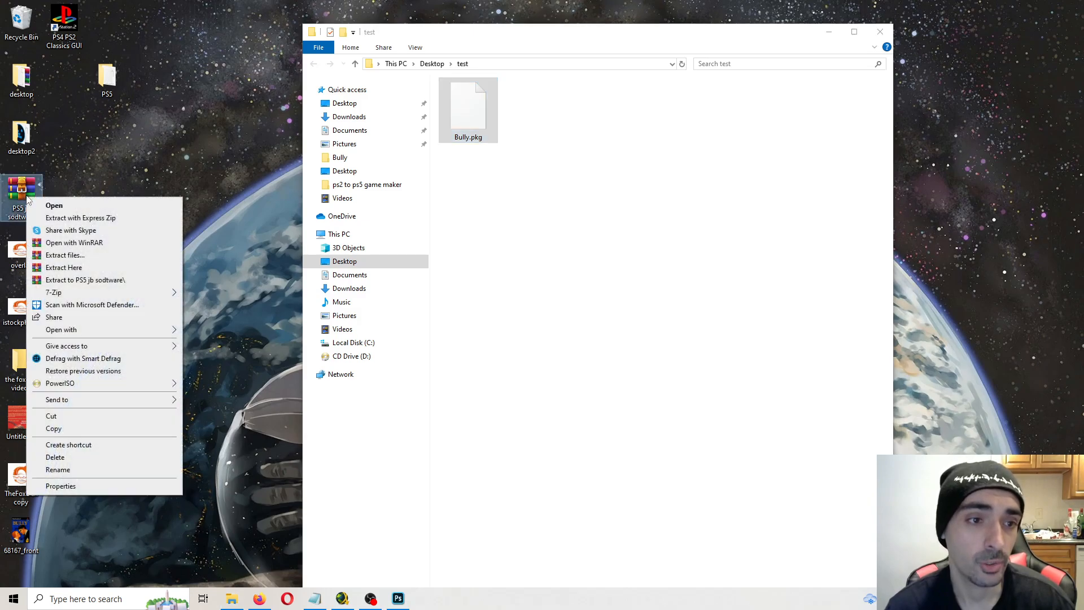
click(503, 36)
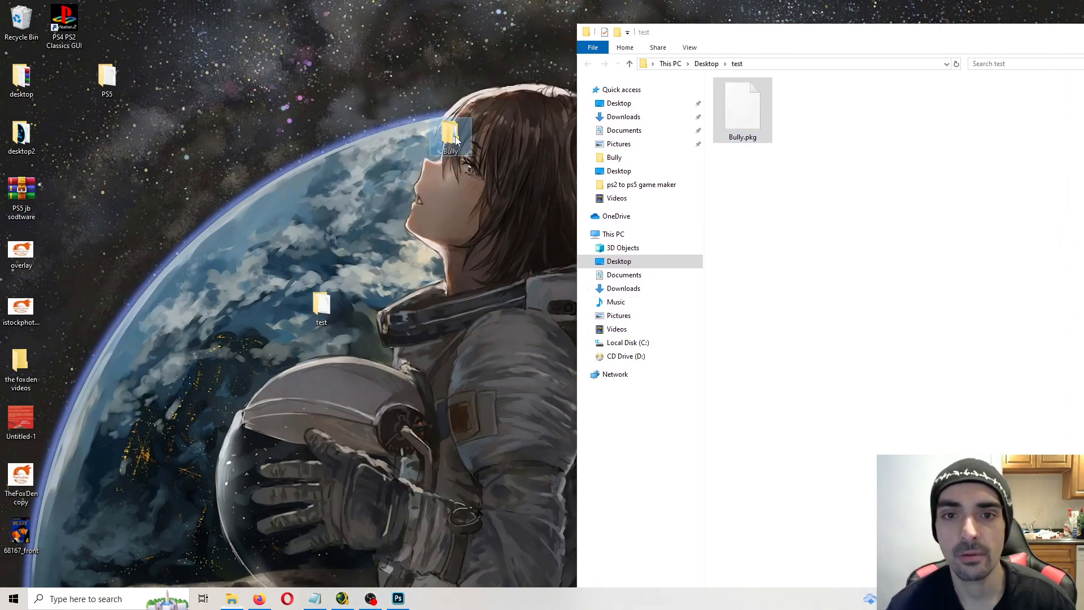
double_click(450, 135)
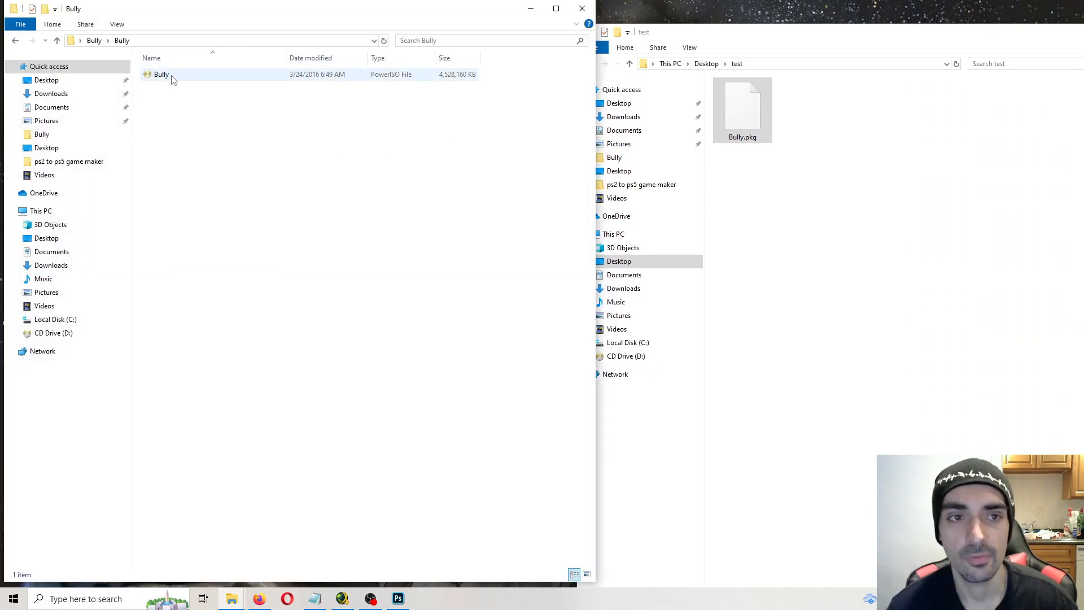
click(162, 74)
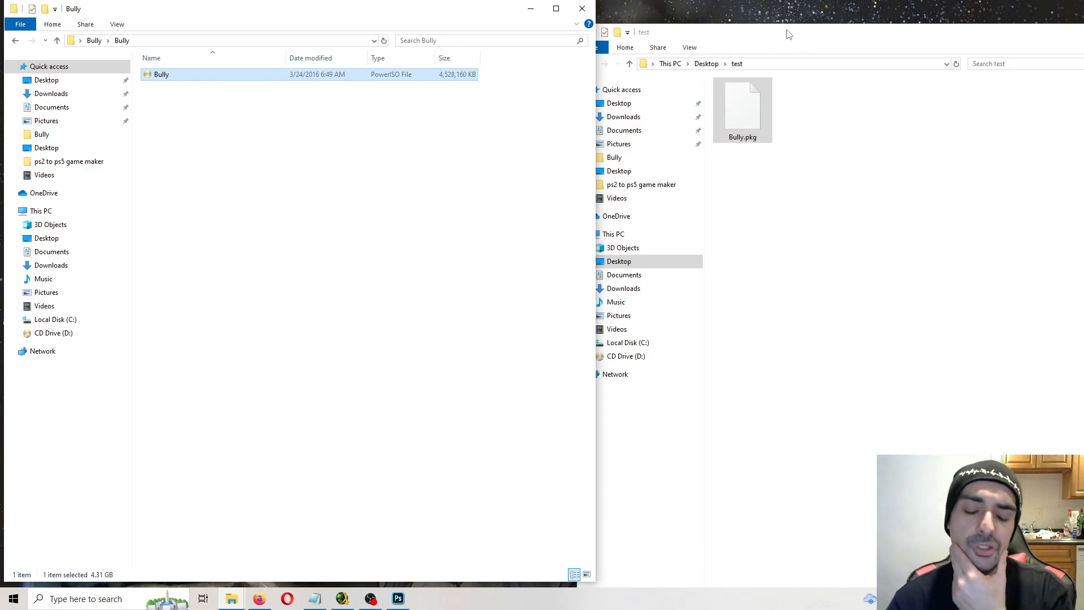
mouse_move(721, 48)
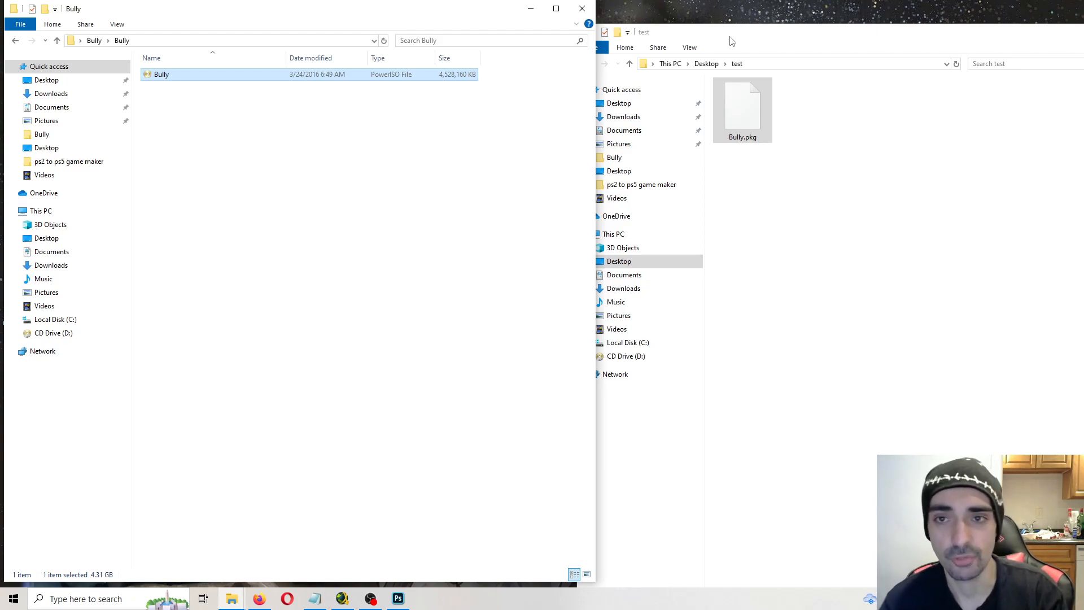
click(581, 8)
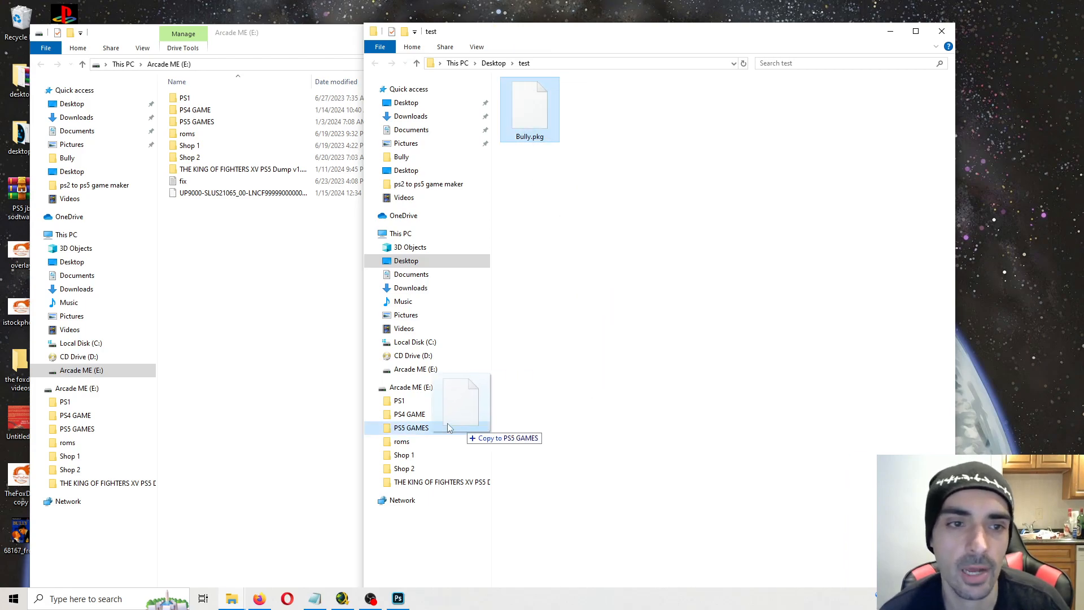
Drag Bully.pkg onto the PS5 GAMES folder on the Arcade ME (E:) drive.
drag(530, 109, 410, 428)
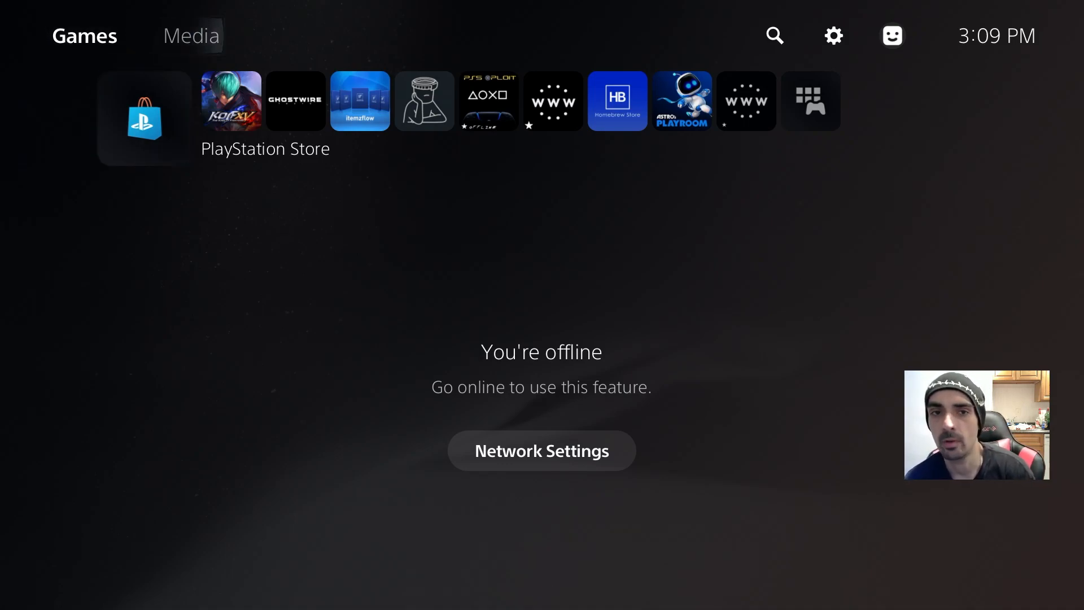
Go from console Settings to the debug Game Package Installer.
click(833, 36)
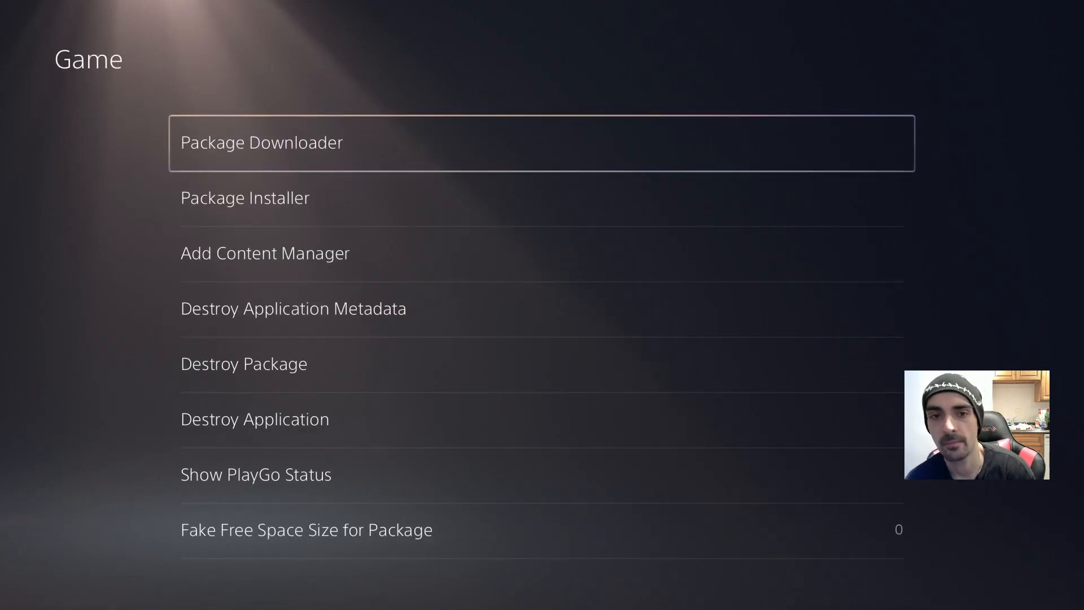
click(244, 197)
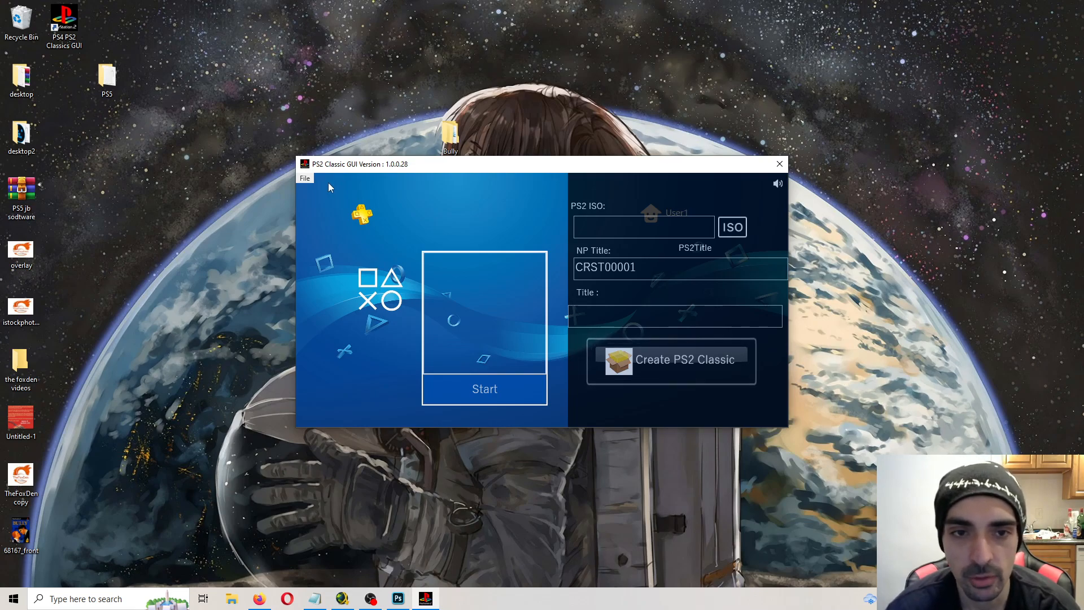
mouse_move(473, 293)
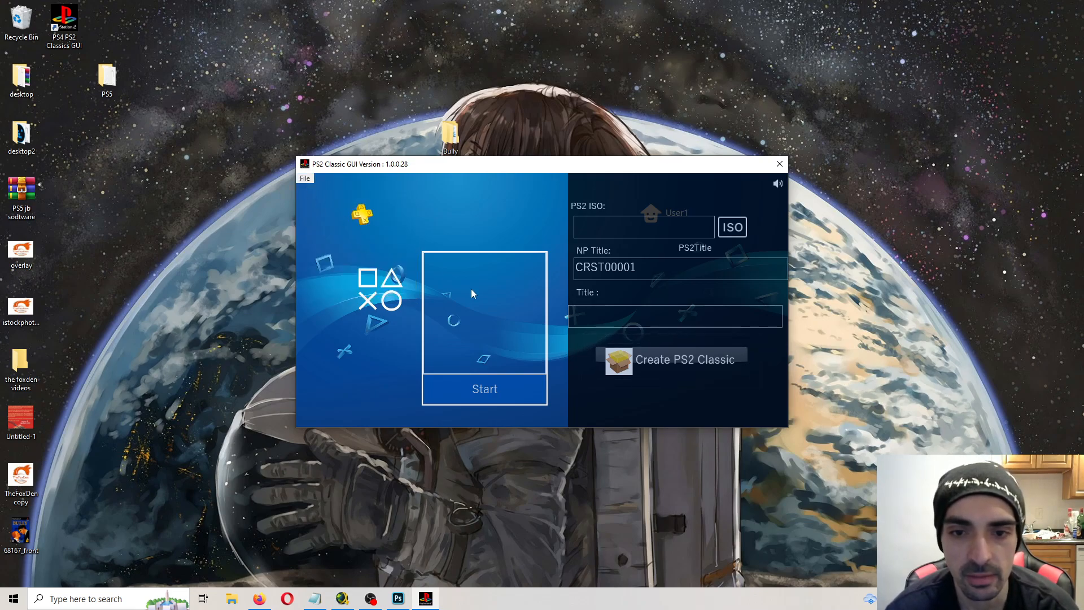
Replace the cover image with the Bully front cover picture 68167_front from the Desktop.
click(304, 178)
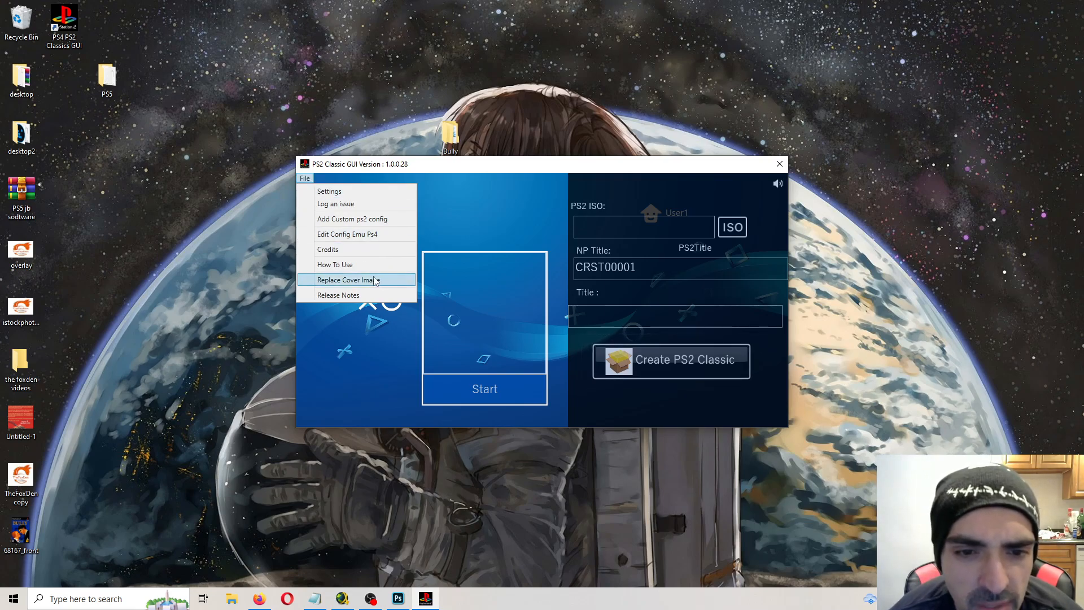
click(349, 279)
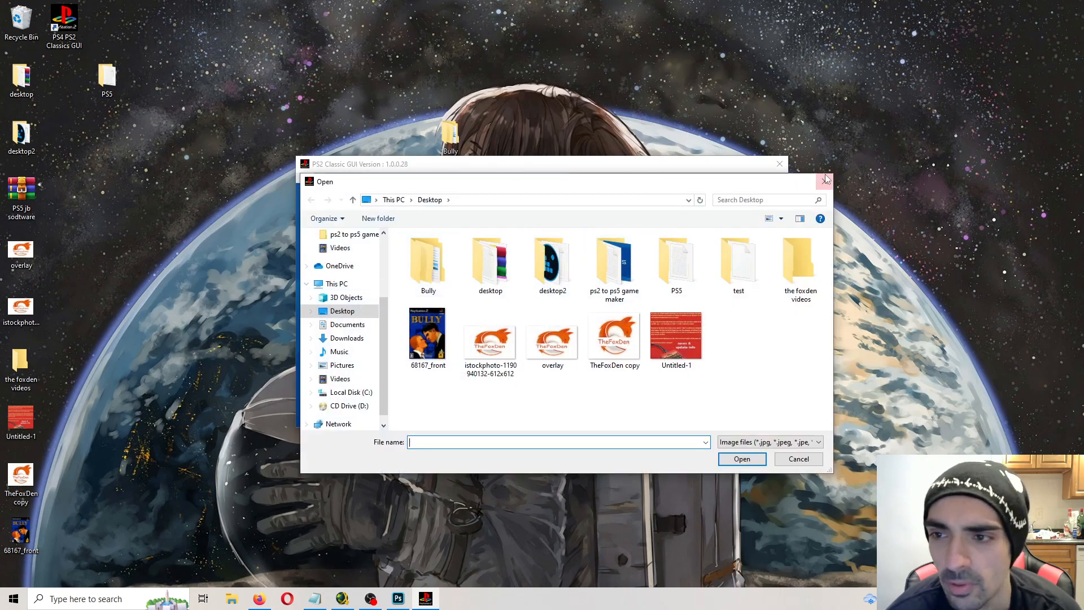
click(797, 458)
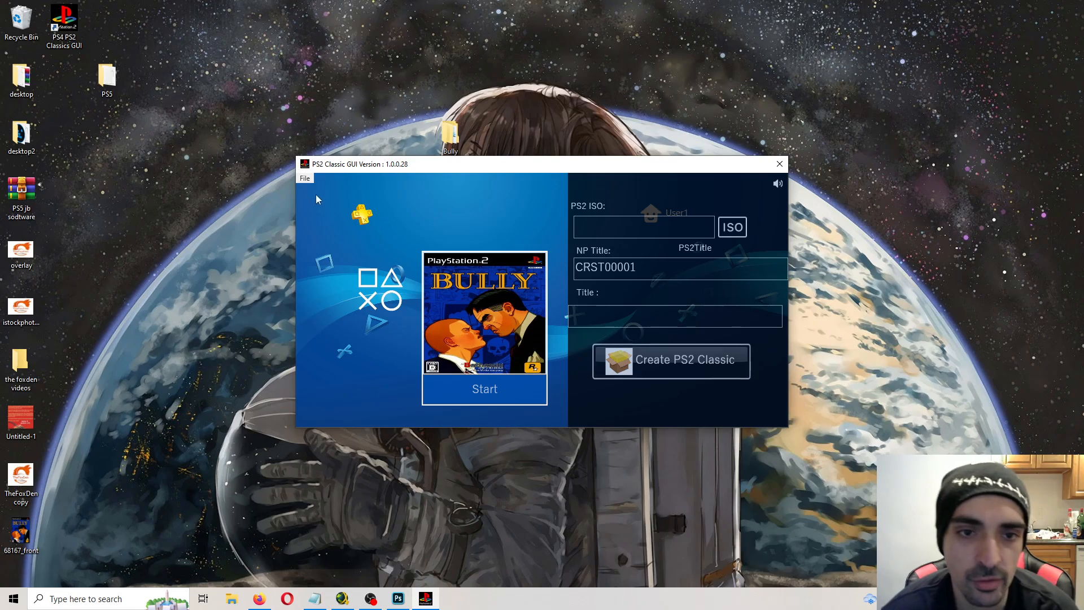
click(304, 178)
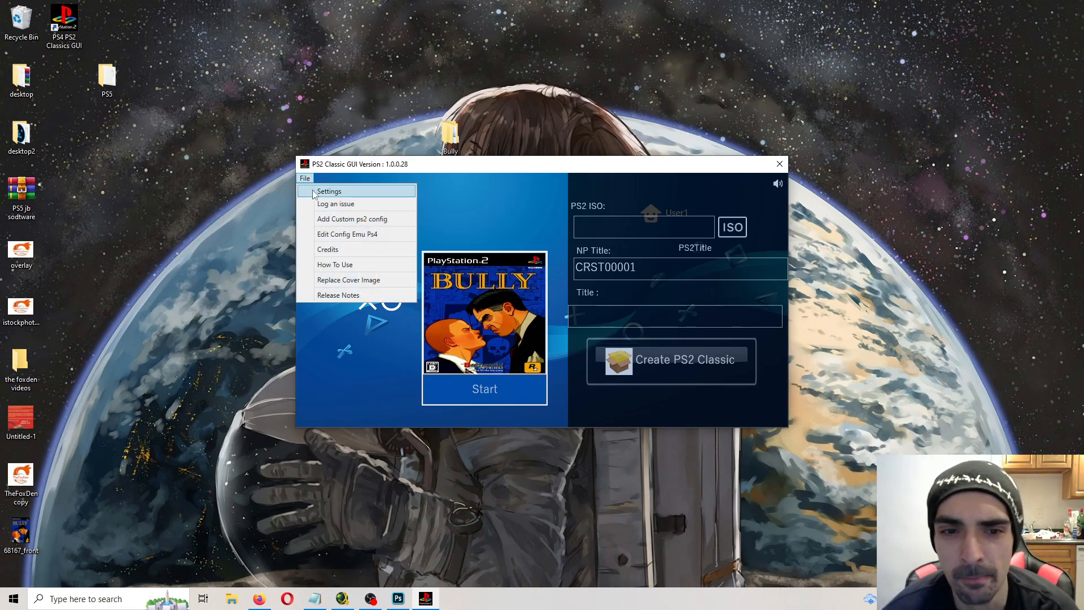
click(348, 279)
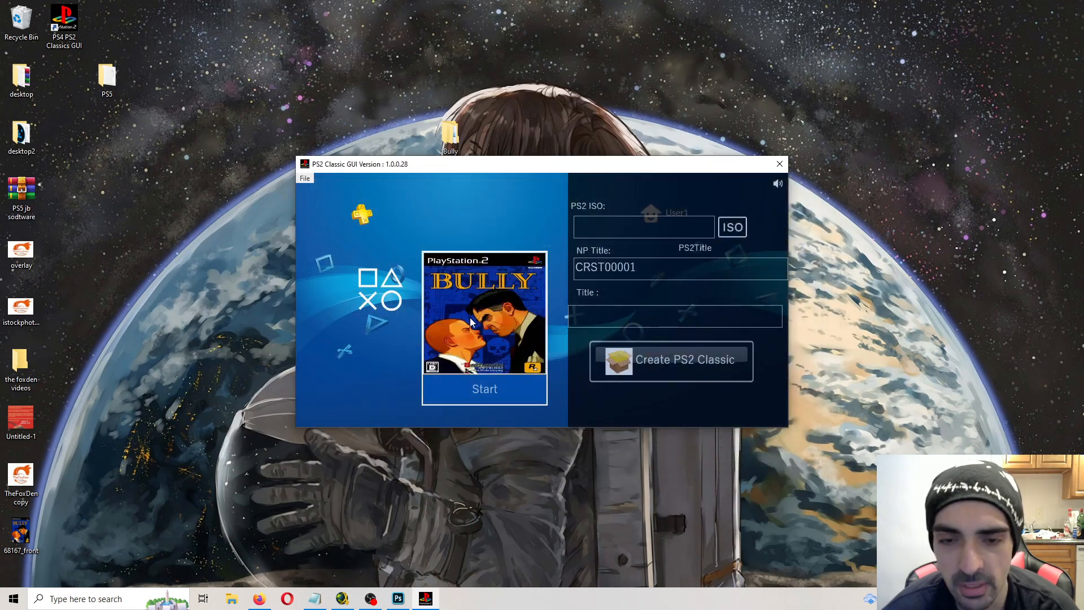
Set the background to BG from the ps2 to ps5 game maker folder.
right_click(483, 311)
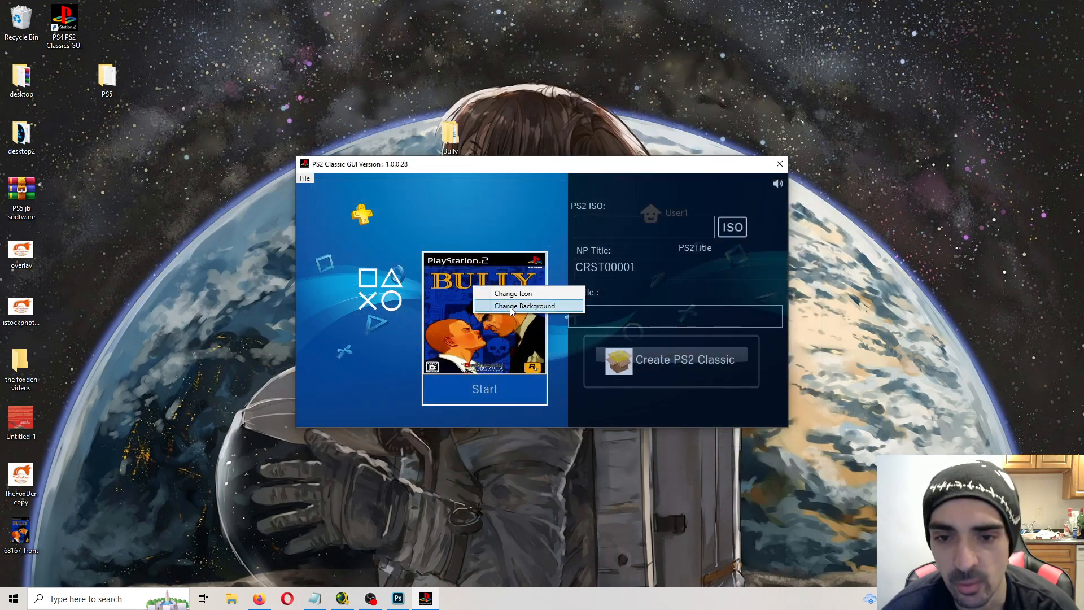
click(524, 305)
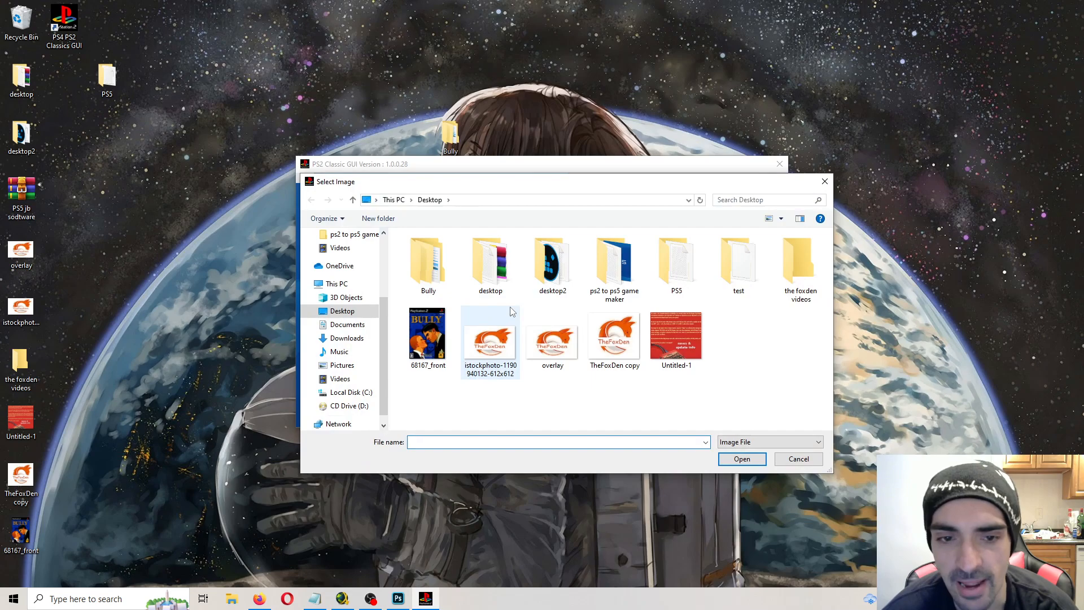
double_click(613, 263)
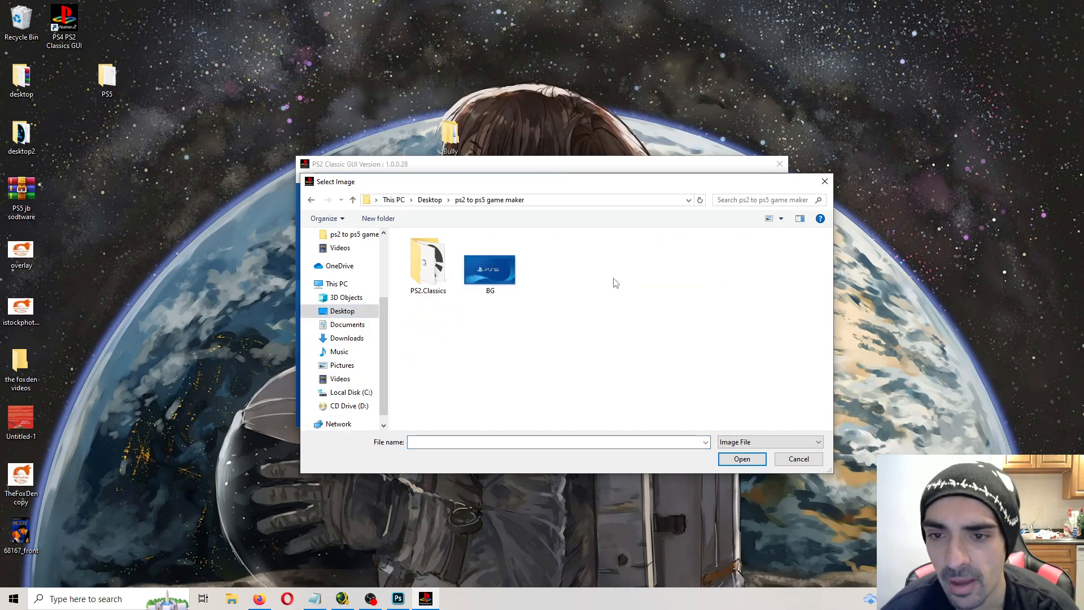
click(489, 268)
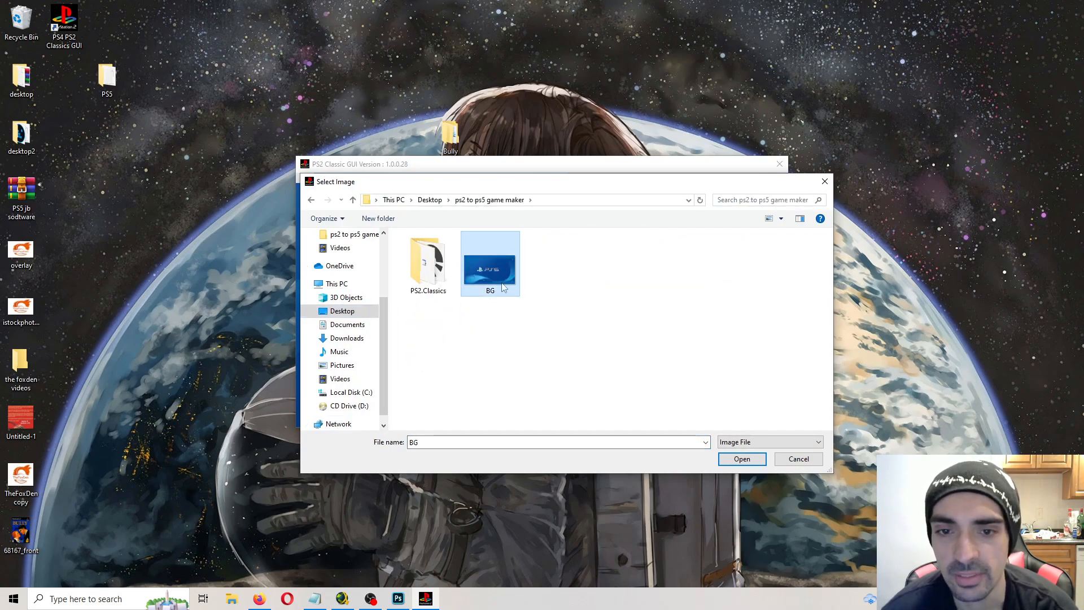
click(741, 458)
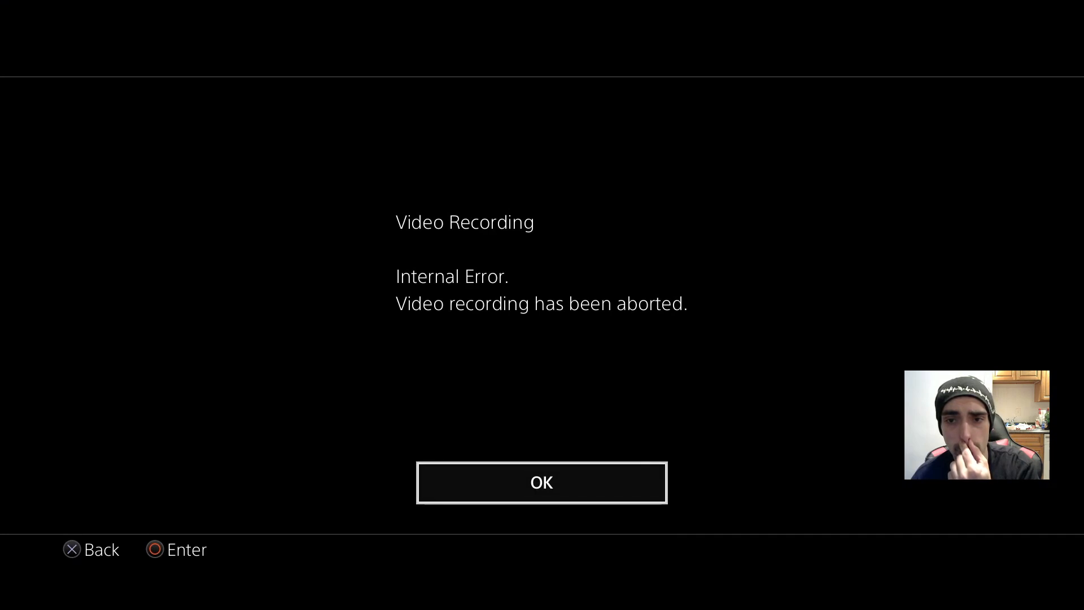
Dismiss the Video Recording error so Bully boots to the Rockstar intro.
click(542, 482)
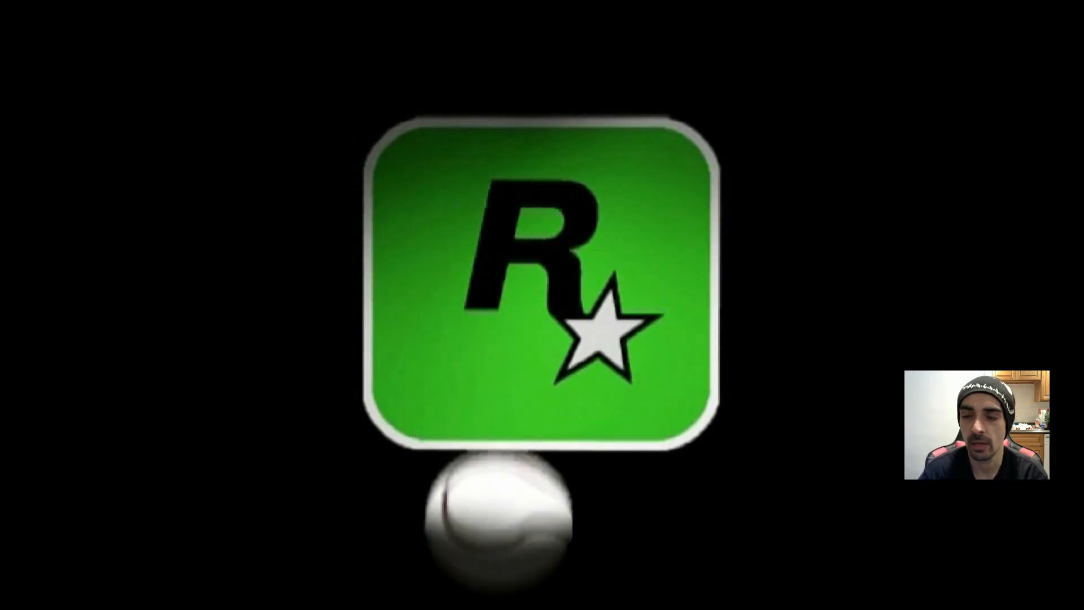